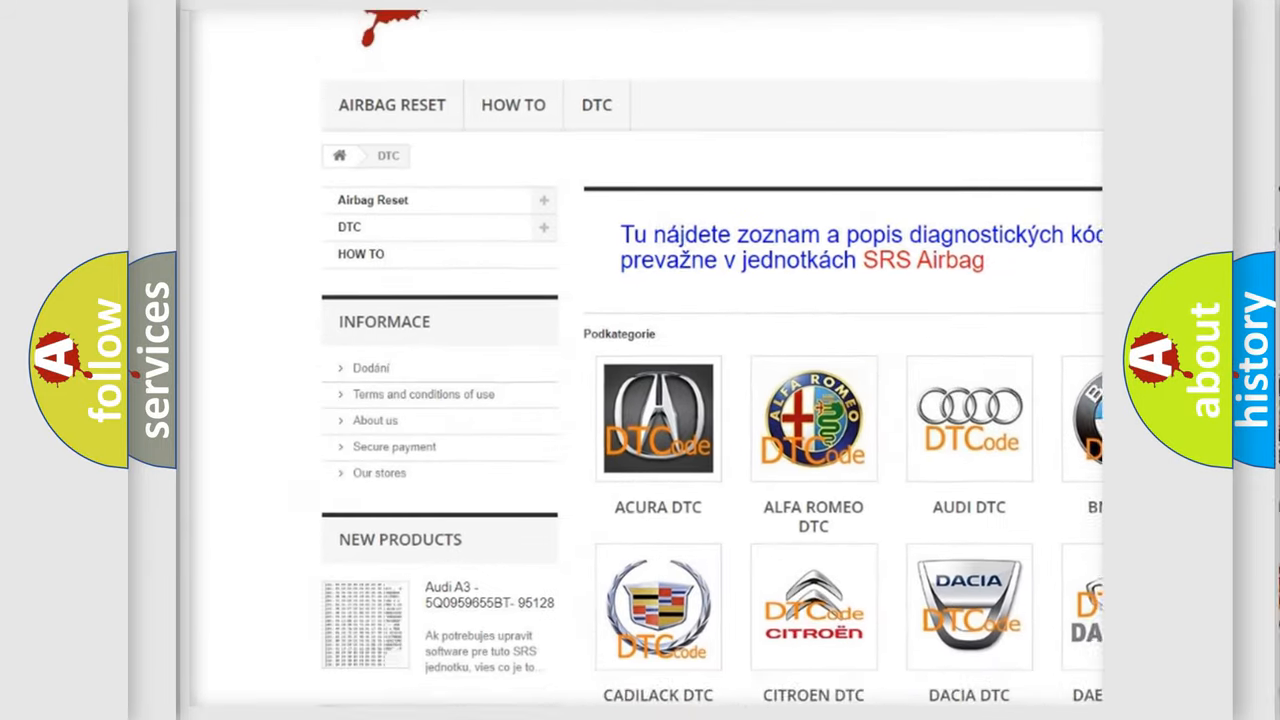
scroll("down", 3)
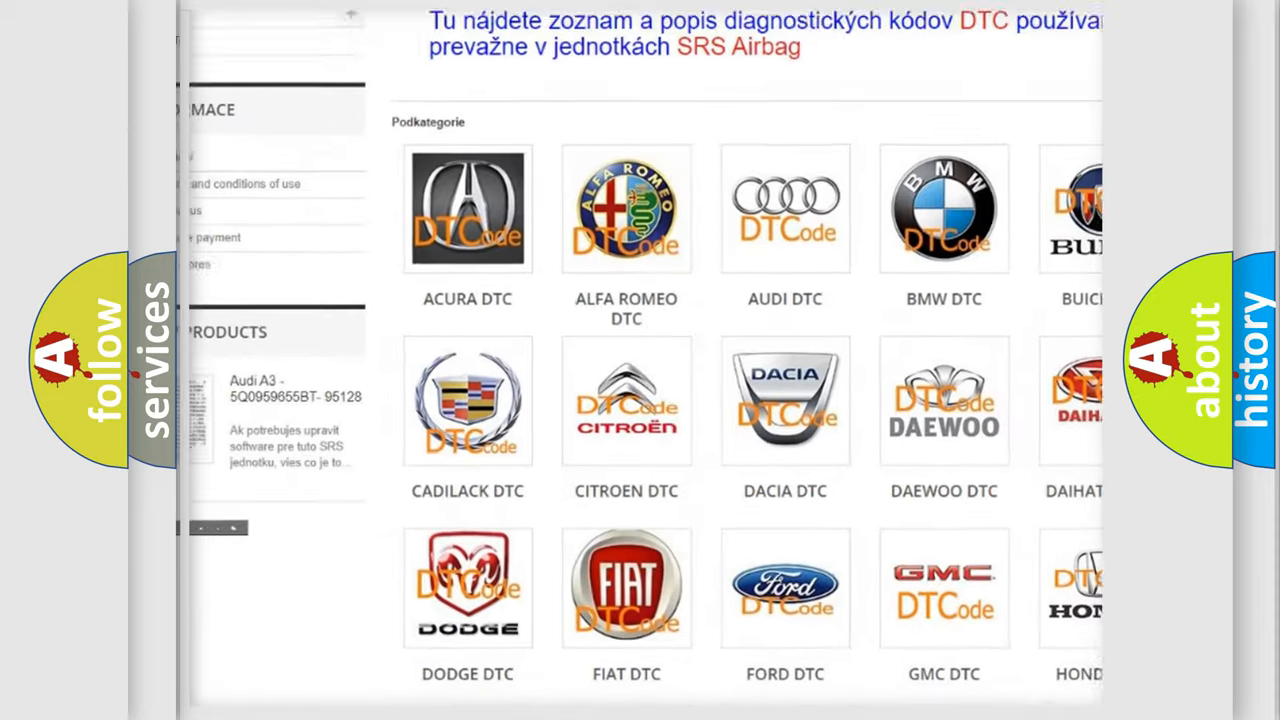
scroll("down", 3)
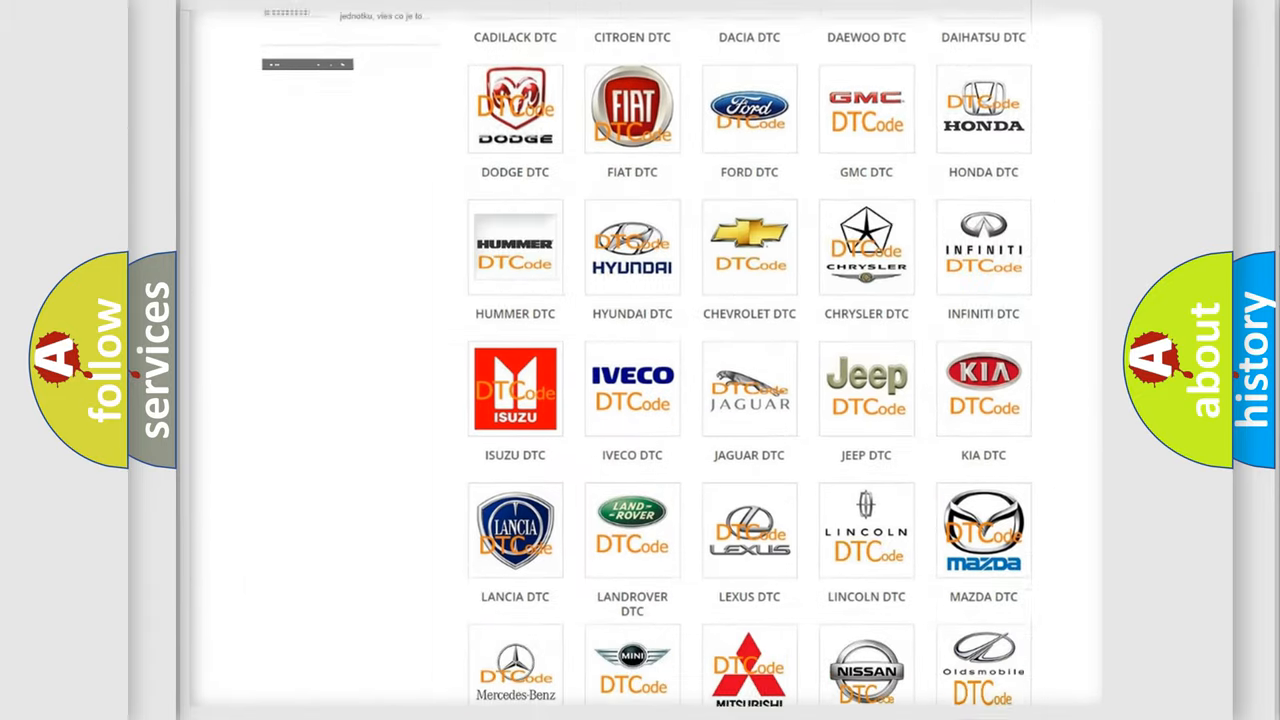
scroll("down", 3)
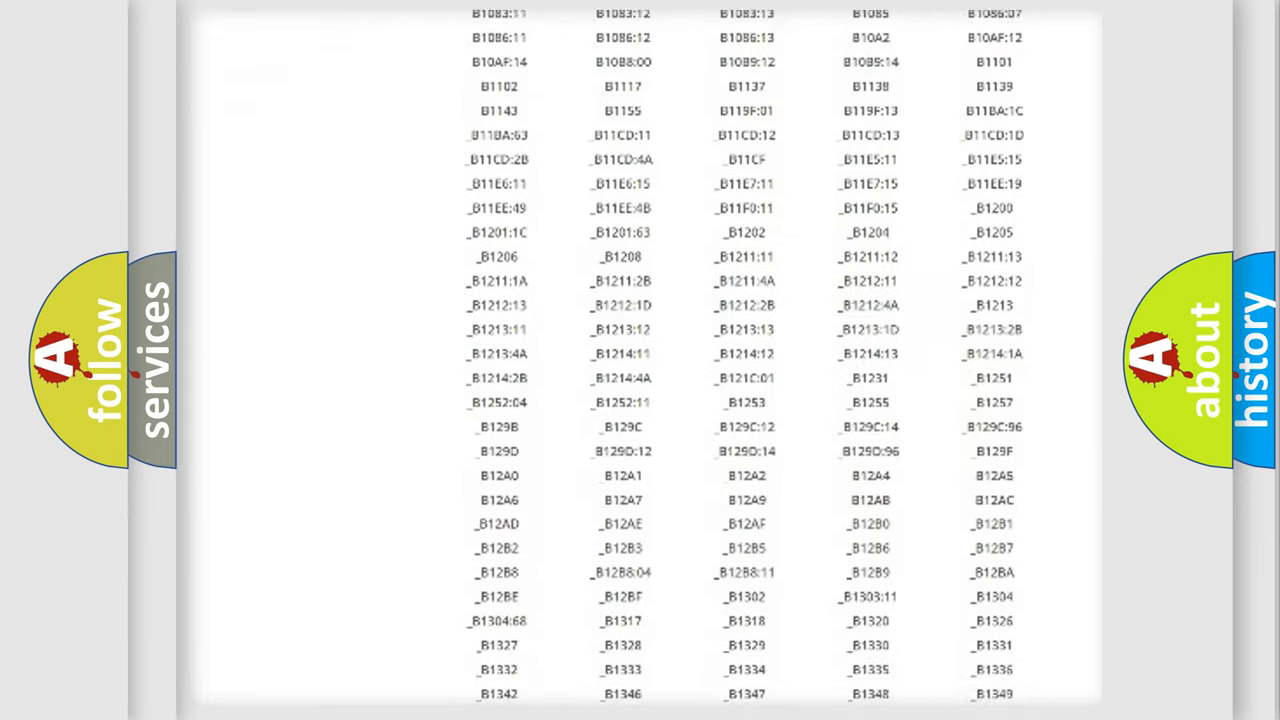
scroll("down", 3)
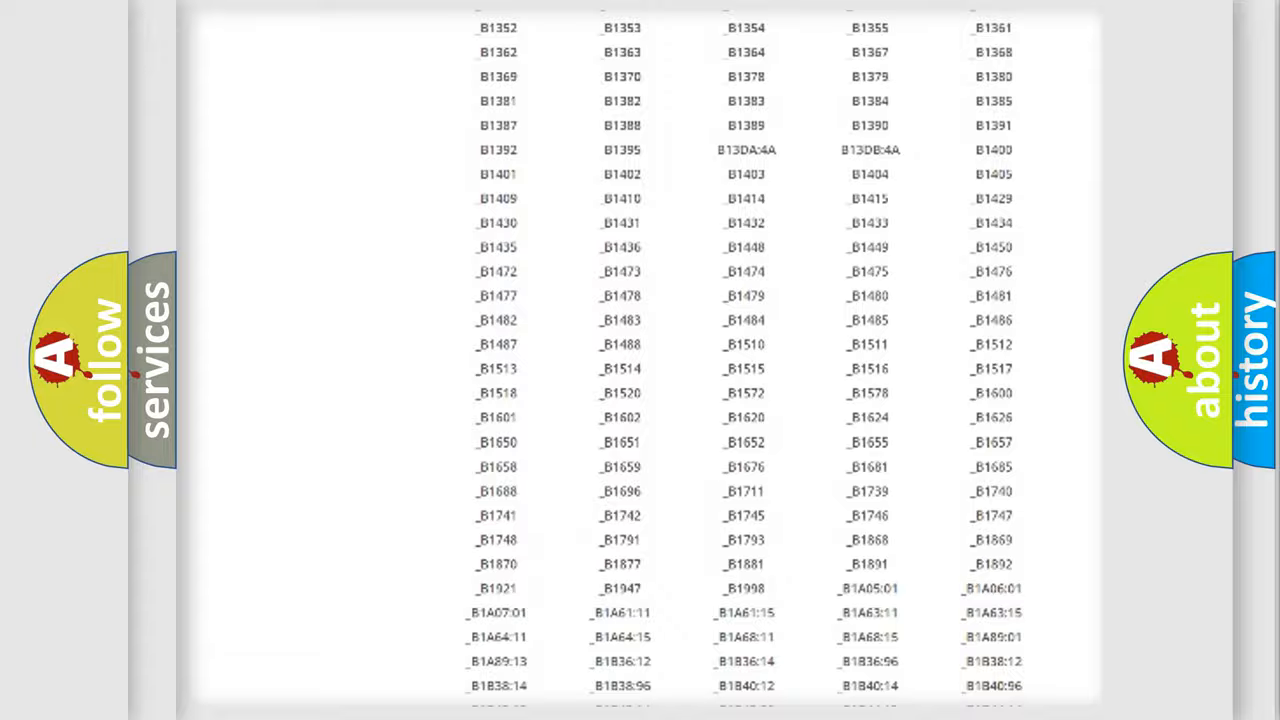